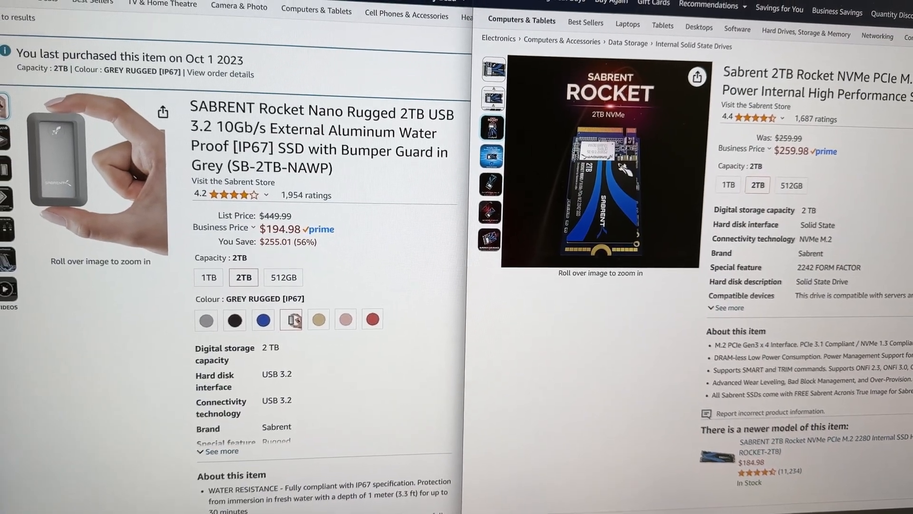
# Run the full All benchmark on drive D: (11%, 209/1908 GiB), the Sabrent Rocket nano
pyautogui.scroll(-3)
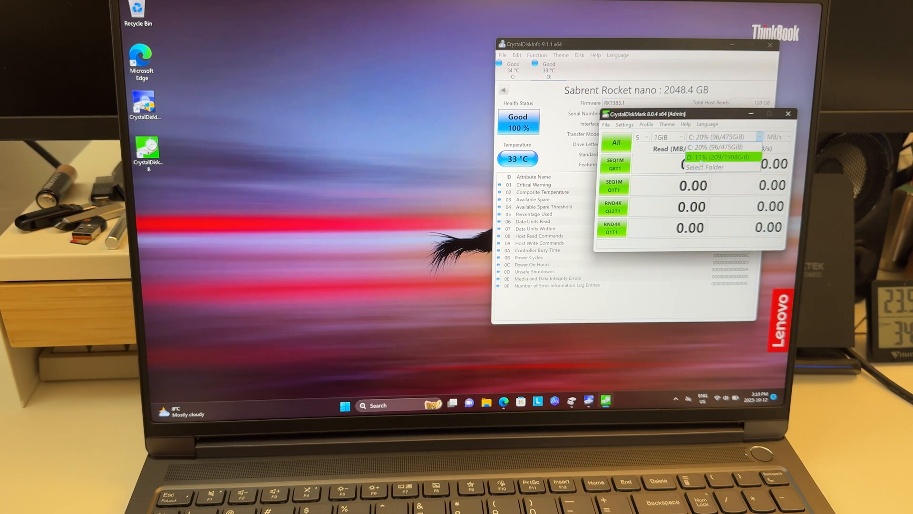
pyautogui.click(616, 143)
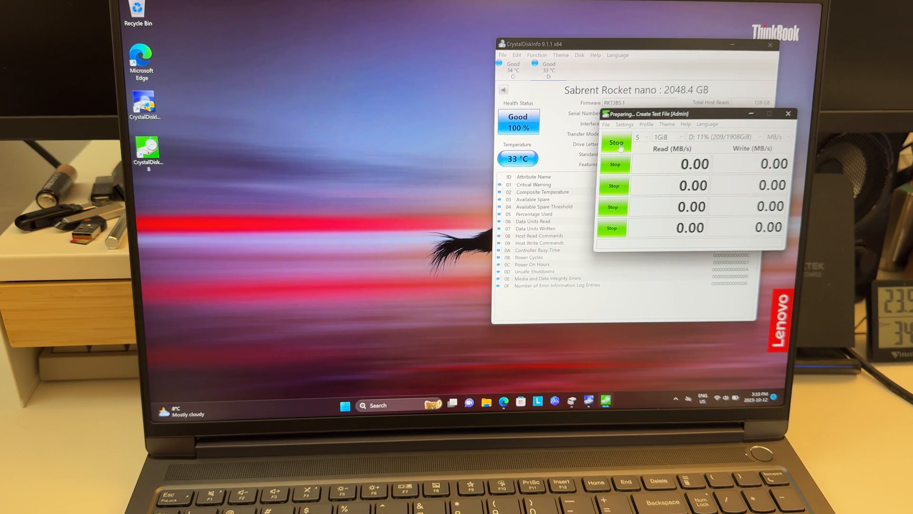